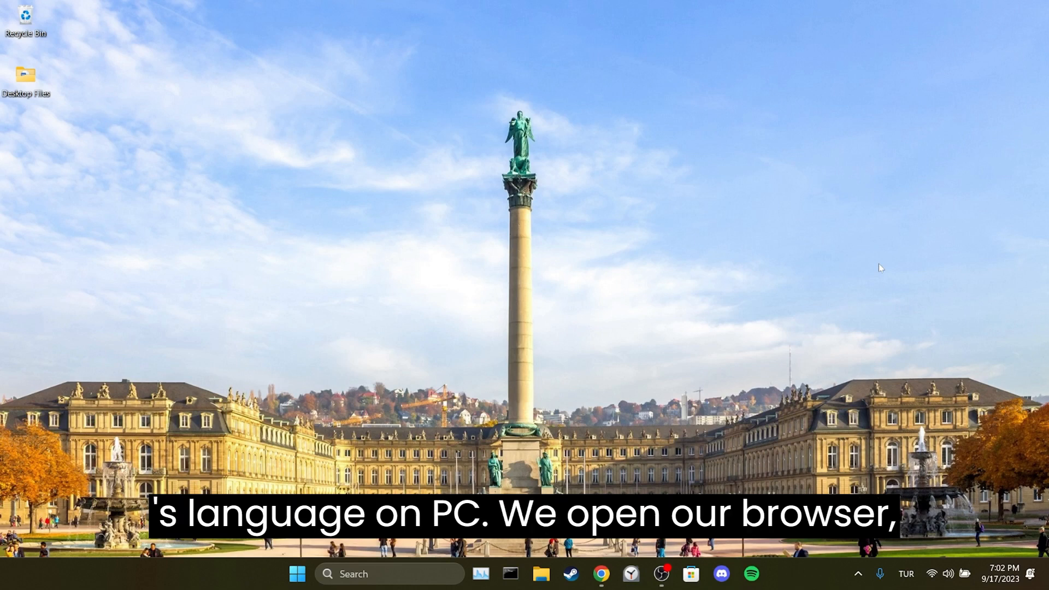
Launch Chrome and load the Netflix home page from its bookmark.
{"action": "left_click", "coordinate": [600, 574]}
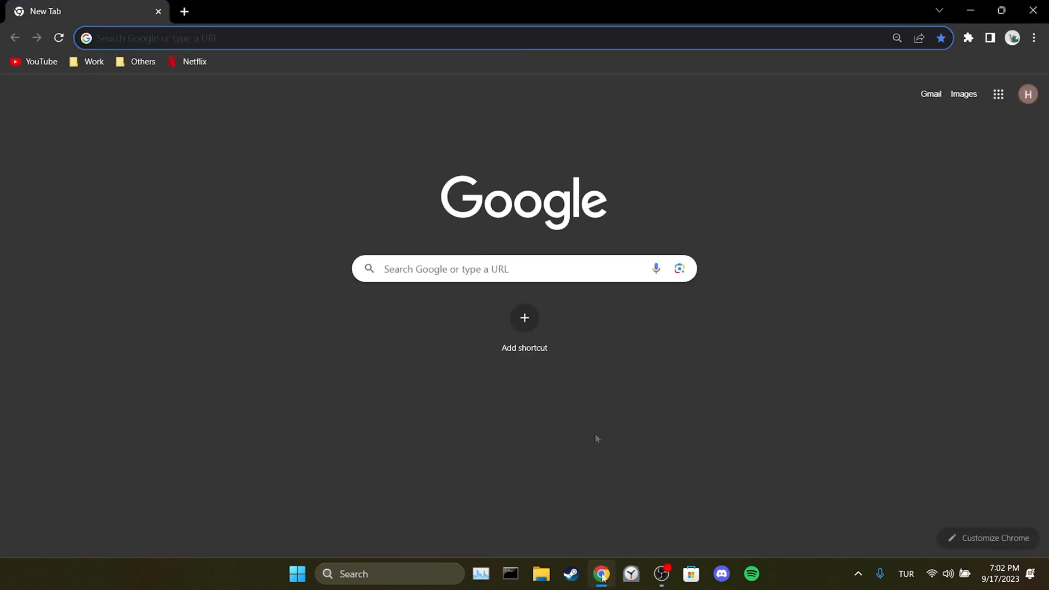
{"action": "left_click", "coordinate": [195, 62]}
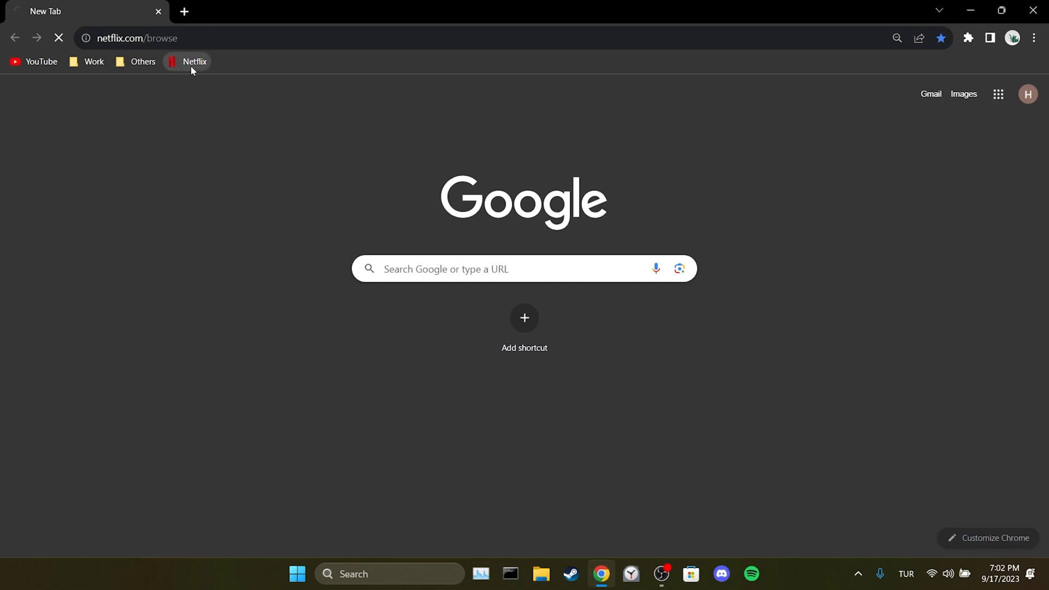
Go from the Netflix home page to the Account page via the profile menu.
{"action": "left_click", "coordinate": [195, 61]}
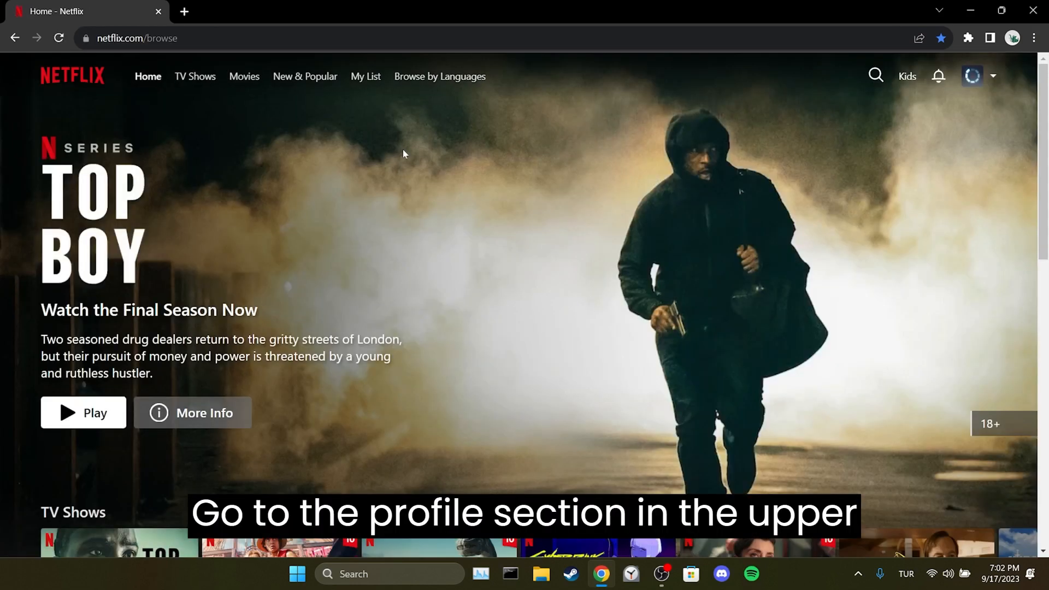
{"action": "left_click", "coordinate": [975, 76]}
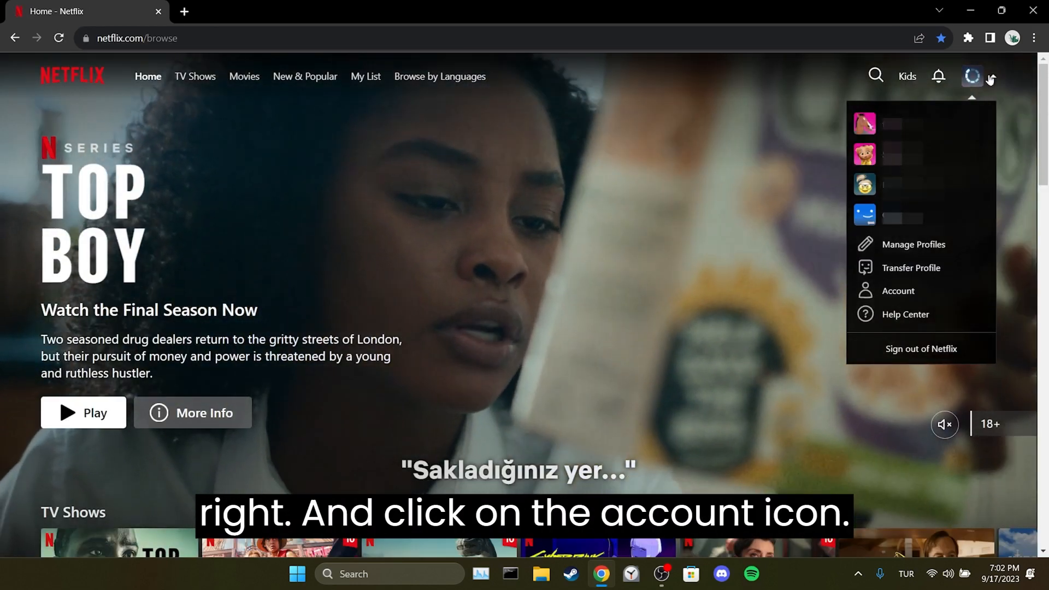
{"action": "left_click", "coordinate": [898, 291]}
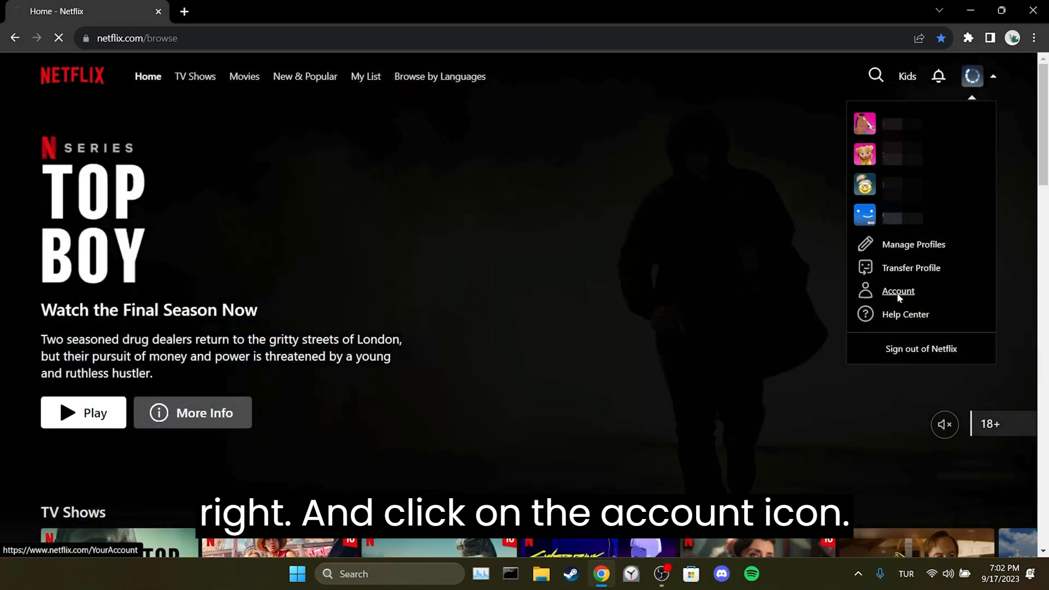
{"action": "left_click", "coordinate": [898, 291]}
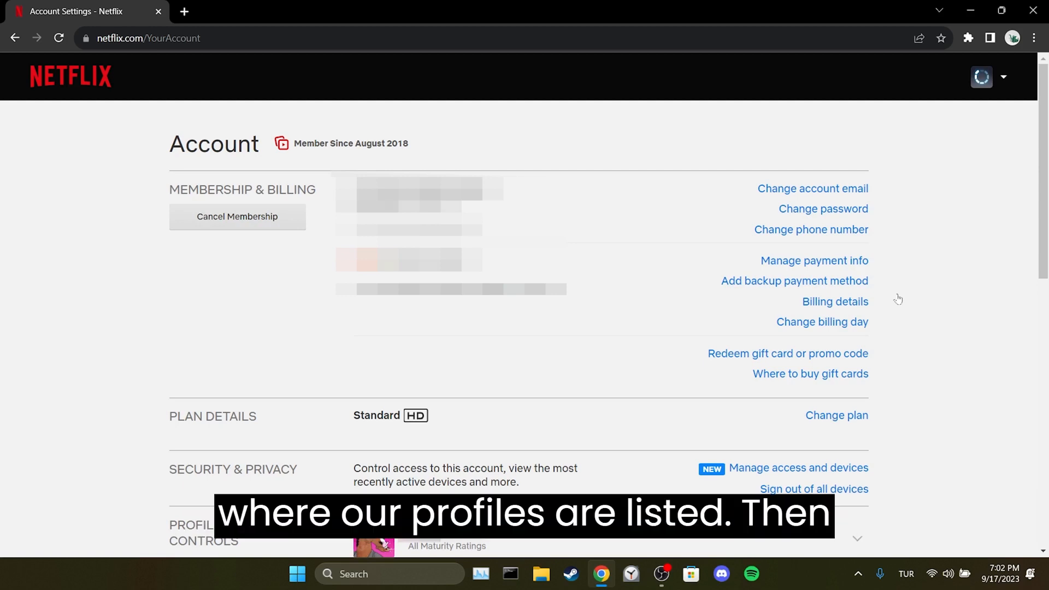
Expand the second profile under Profile & Parental Controls and choose Change next to Language.
{"action": "scroll", "scroll_direction": "down", "scroll_amount": 3}
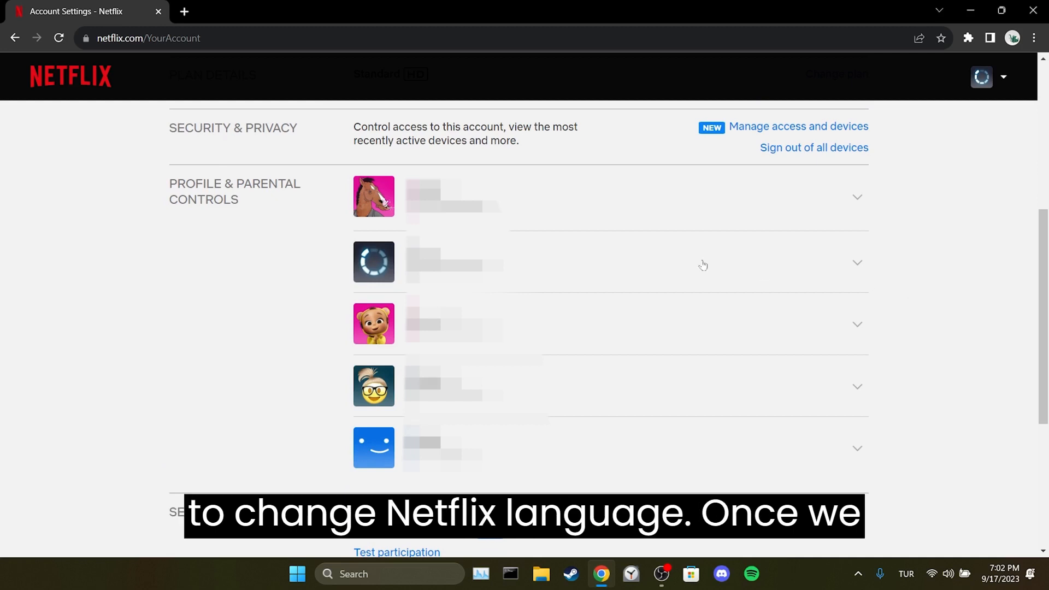
{"action": "left_click", "coordinate": [857, 261]}
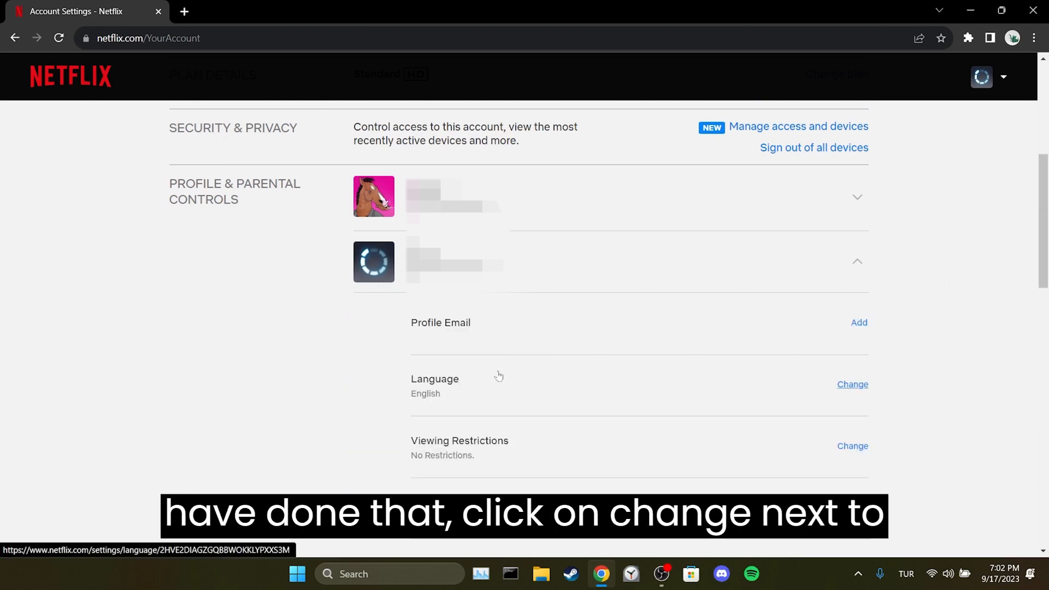
{"action": "left_click", "coordinate": [852, 384]}
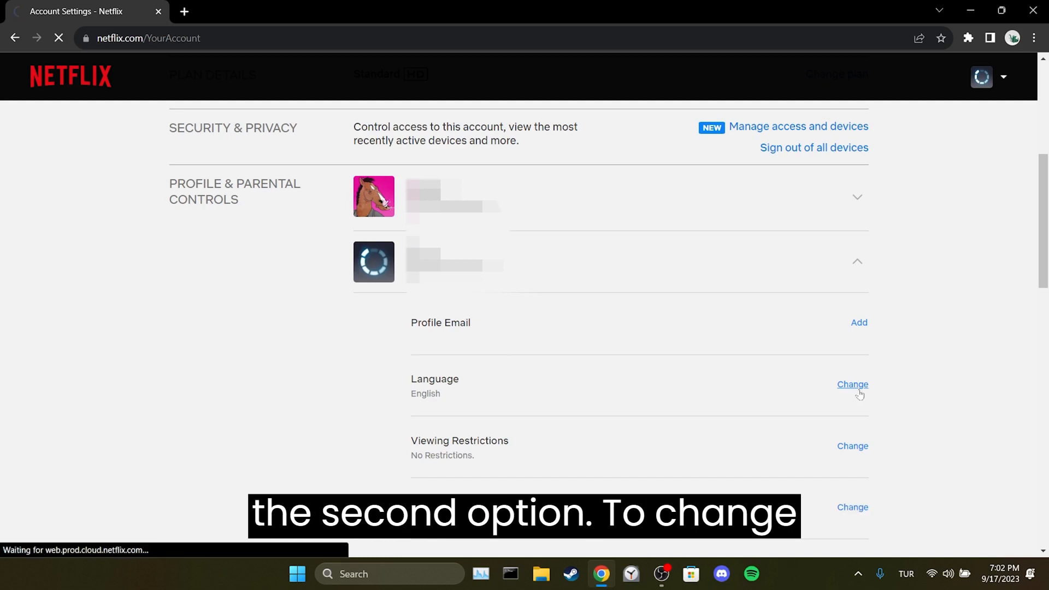
Keep English as display language, review Shows & Movies languages (Deutsch, English) and save.
{"action": "left_click", "coordinate": [852, 384]}
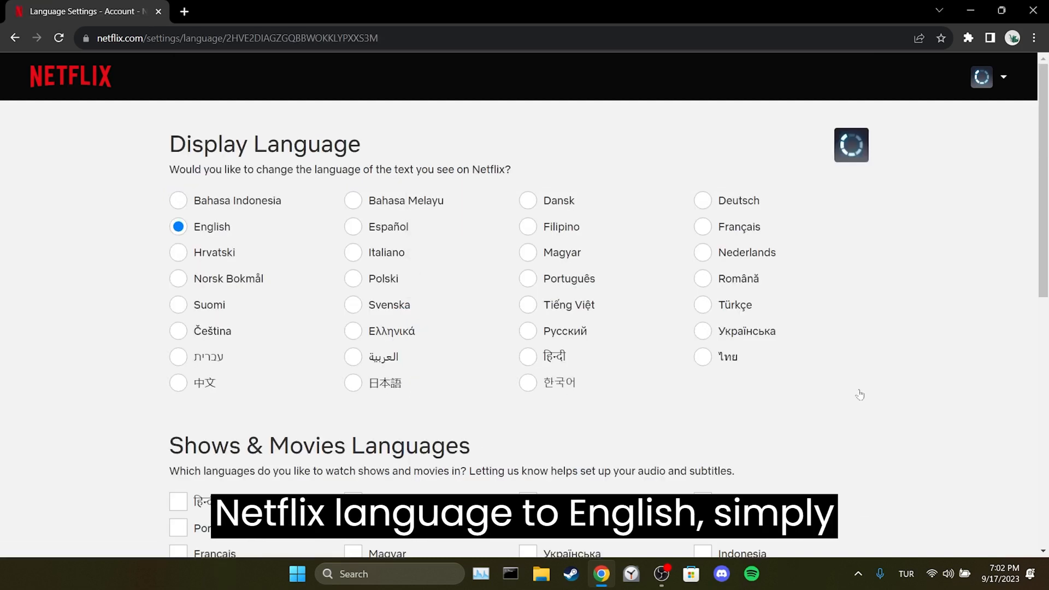
{"action": "left_click", "coordinate": [179, 227]}
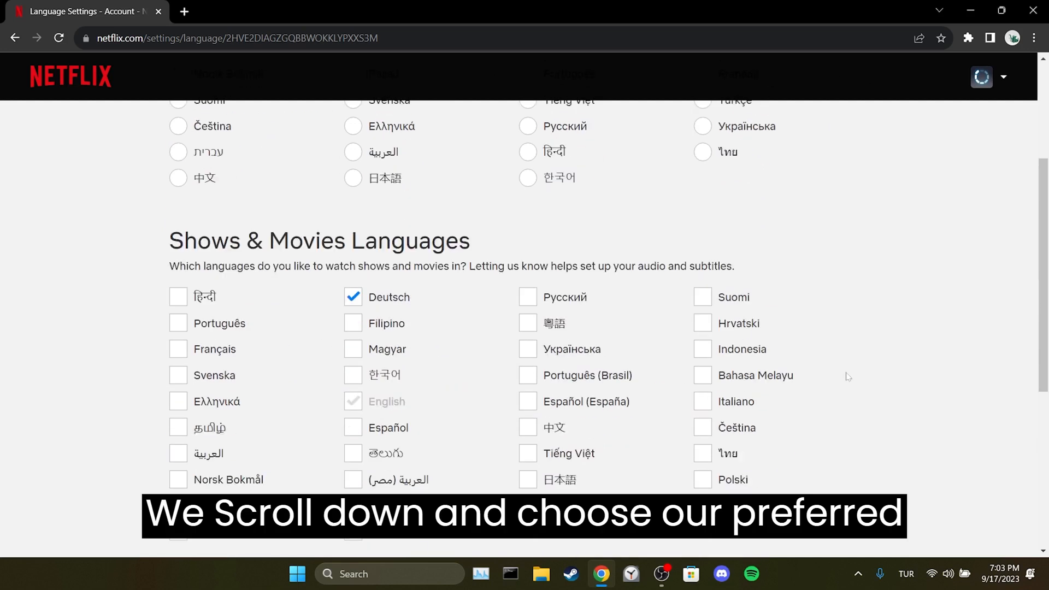
{"action": "scroll", "scroll_direction": "down", "scroll_amount": 3}
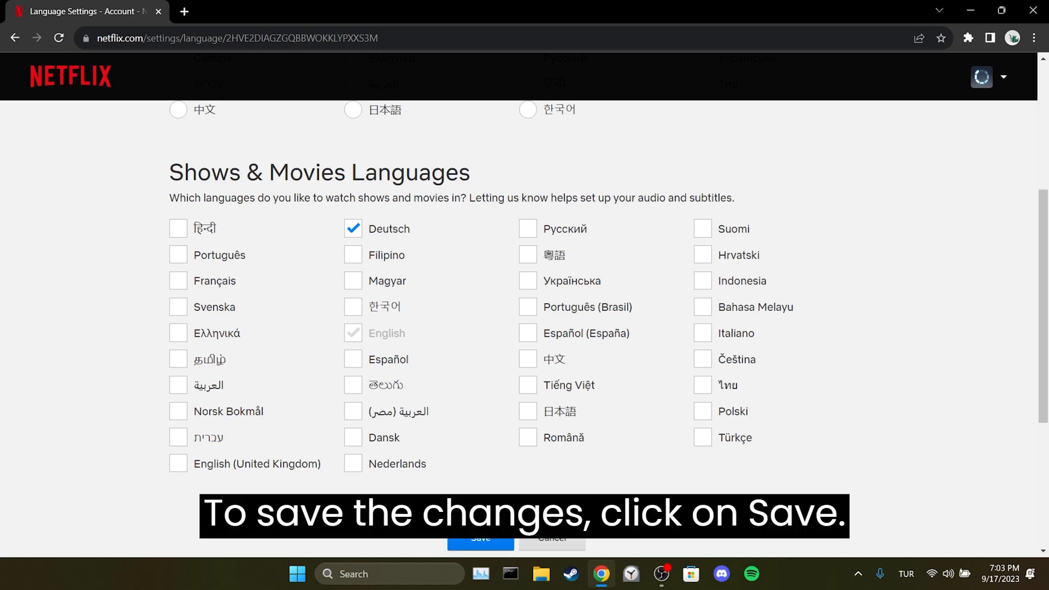
{"action": "left_click", "coordinate": [481, 537]}
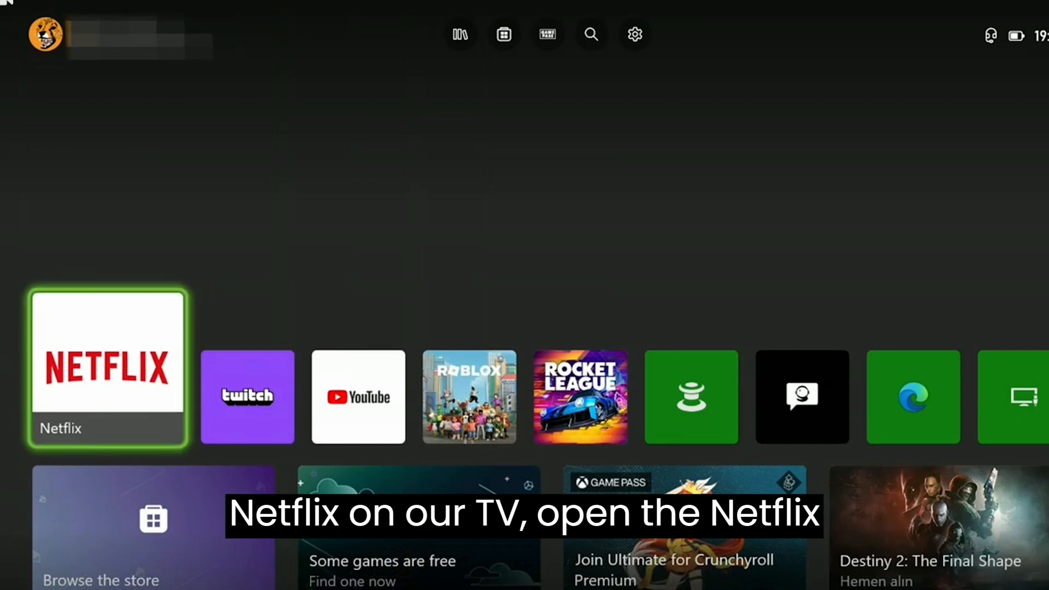
{"action": "left_click", "coordinate": [107, 369]}
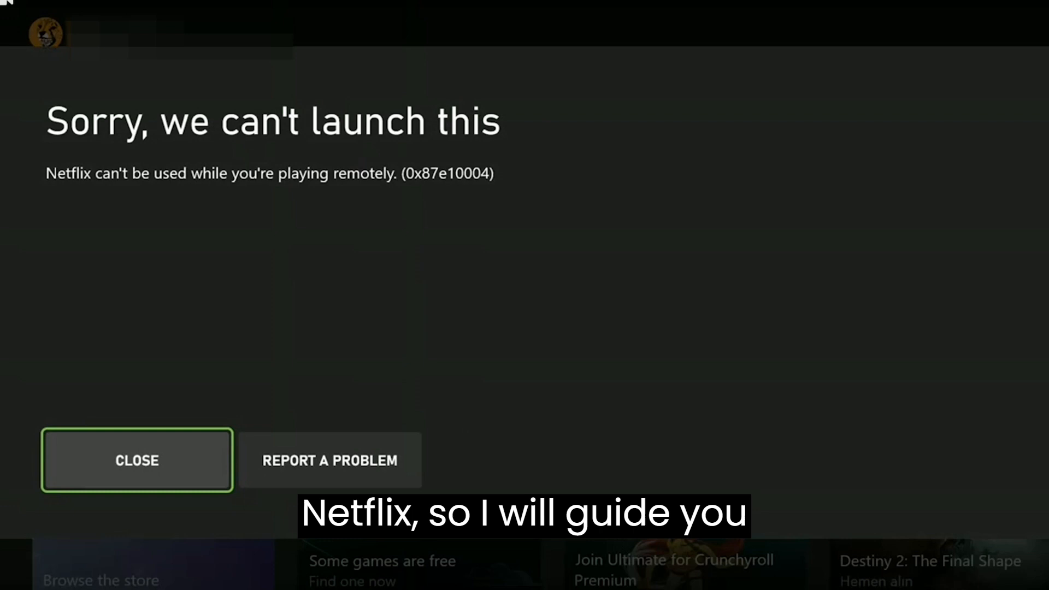
{"action": "left_click", "coordinate": [137, 460]}
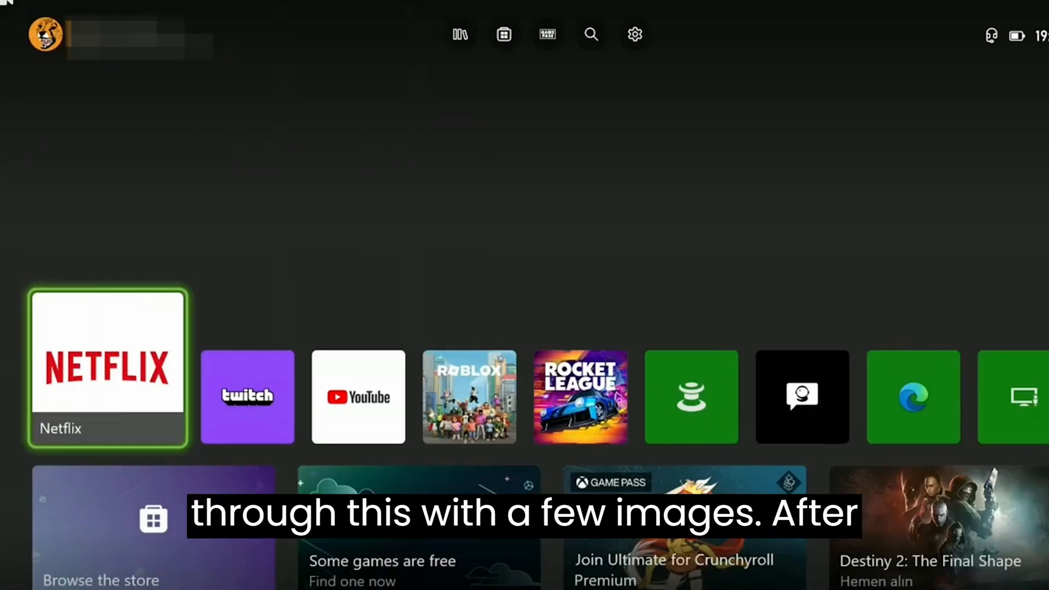
{"action": "left_click", "coordinate": [107, 368]}
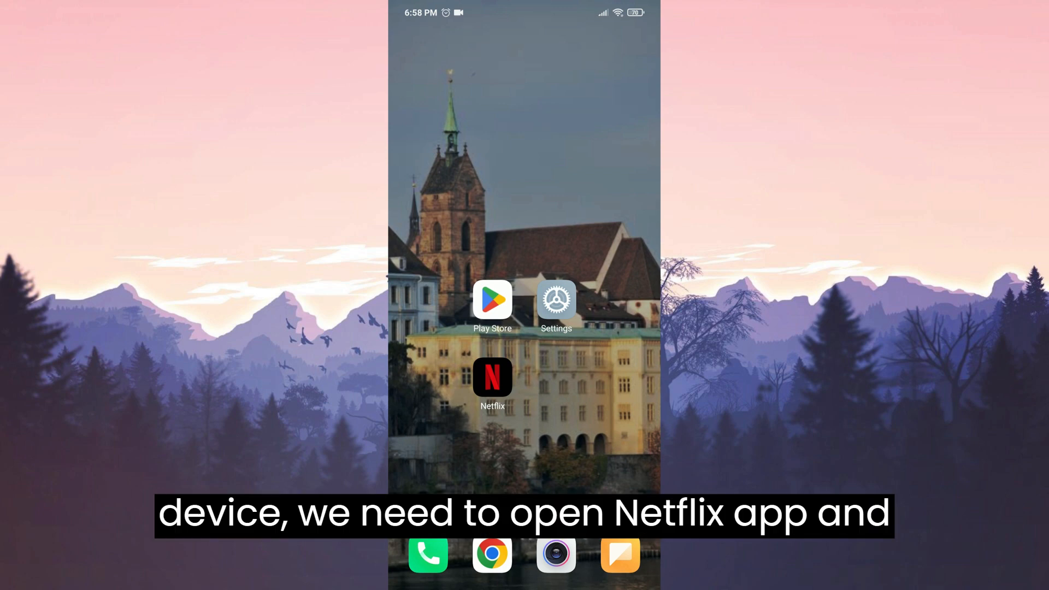
Launch the Netflix phone app and reach the account options menu from My Netflix.
{"action": "left_click", "coordinate": [492, 377]}
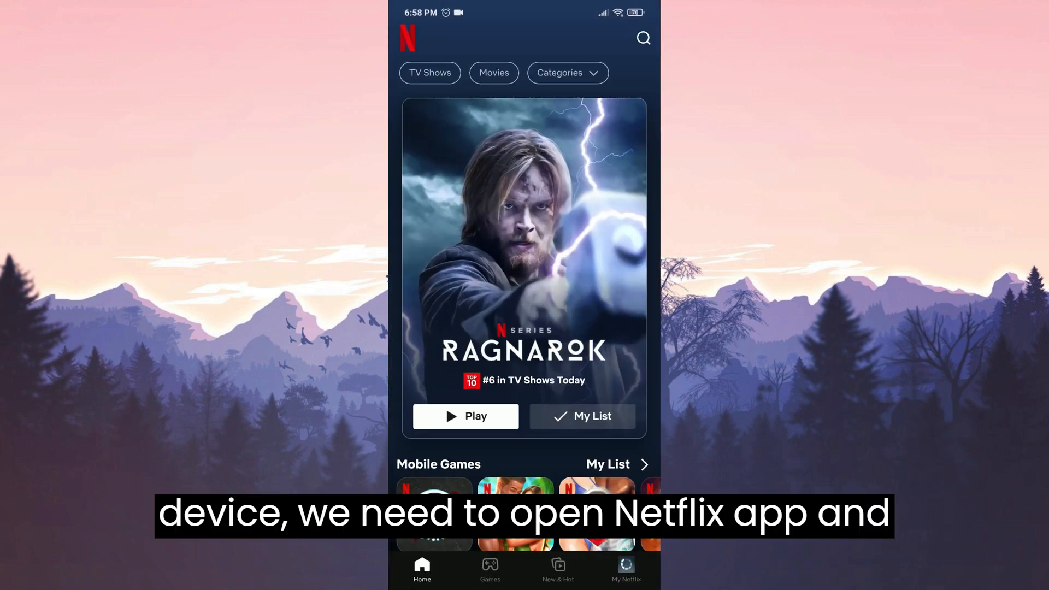
{"action": "left_click", "coordinate": [625, 568]}
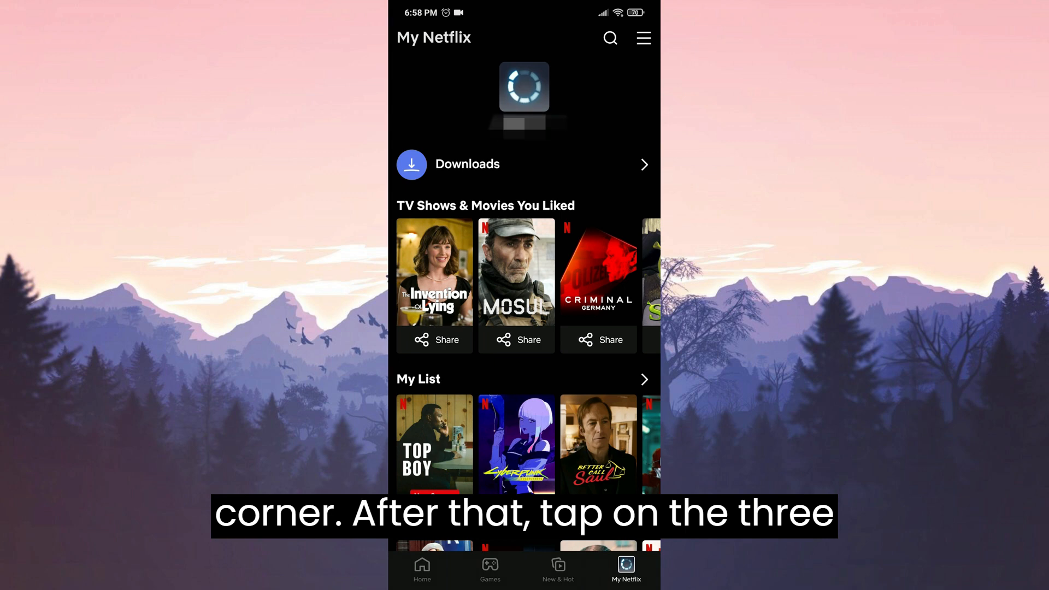
{"action": "left_click", "coordinate": [643, 37]}
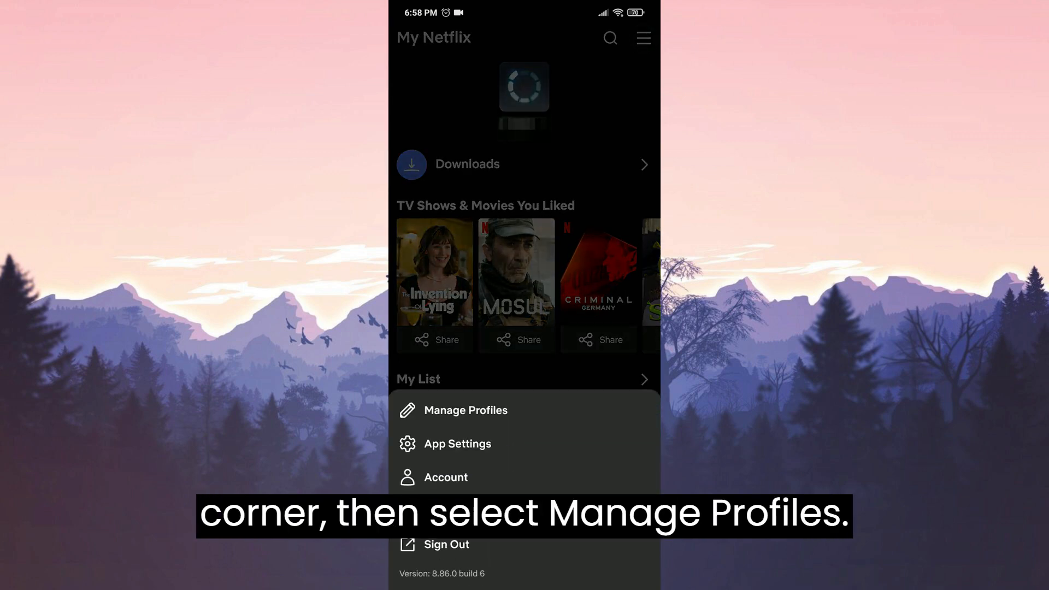
Choose Manage Profiles and select the second profile to edit.
{"action": "left_click", "coordinate": [466, 410]}
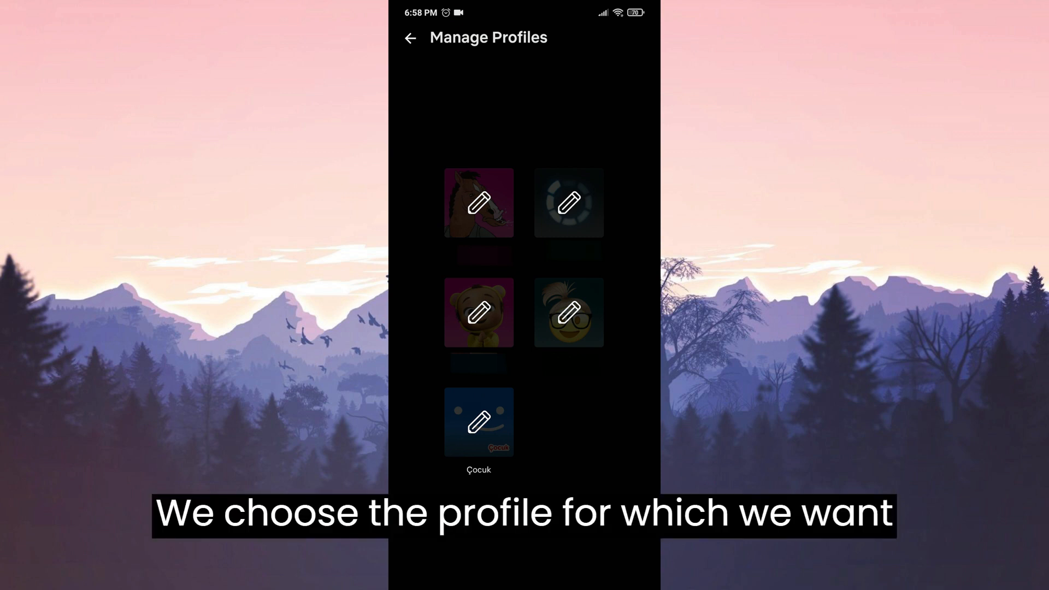
{"action": "left_click", "coordinate": [568, 203]}
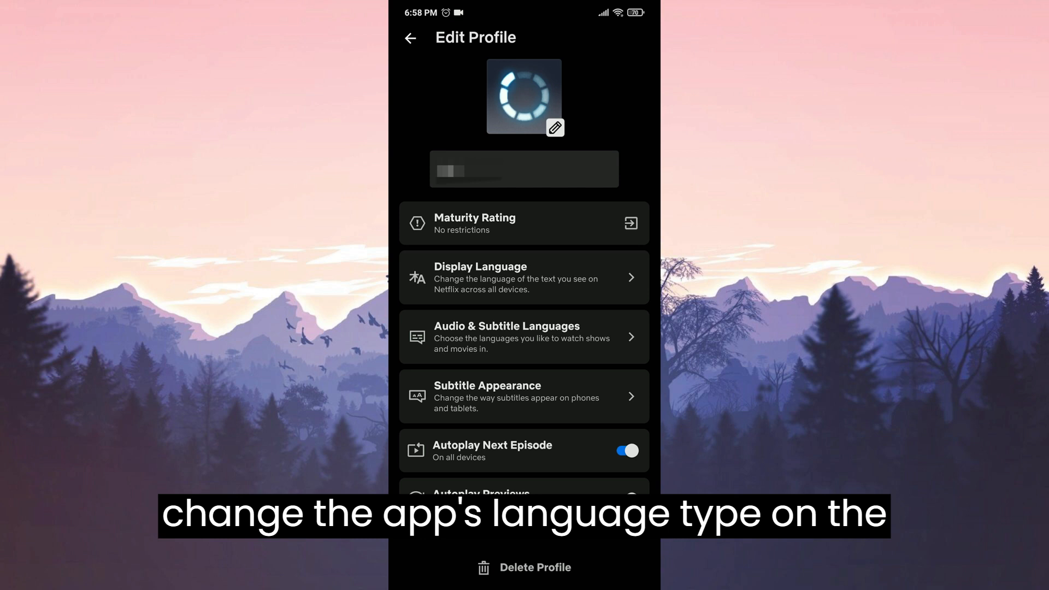
Check the profile's Display Language and return to the Edit Profile page.
{"action": "left_click", "coordinate": [524, 277]}
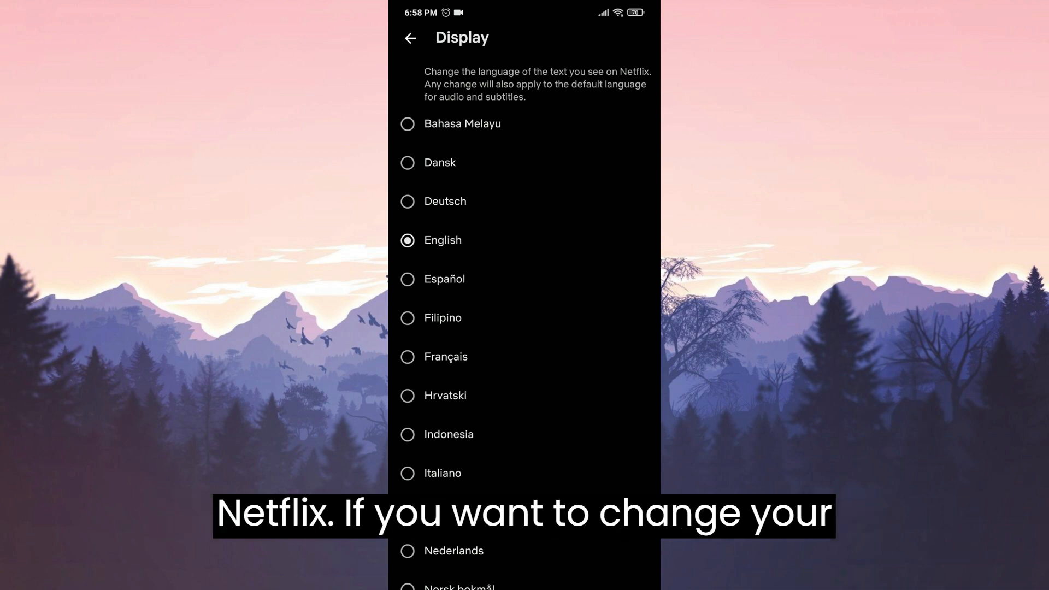
{"action": "left_click", "coordinate": [410, 37]}
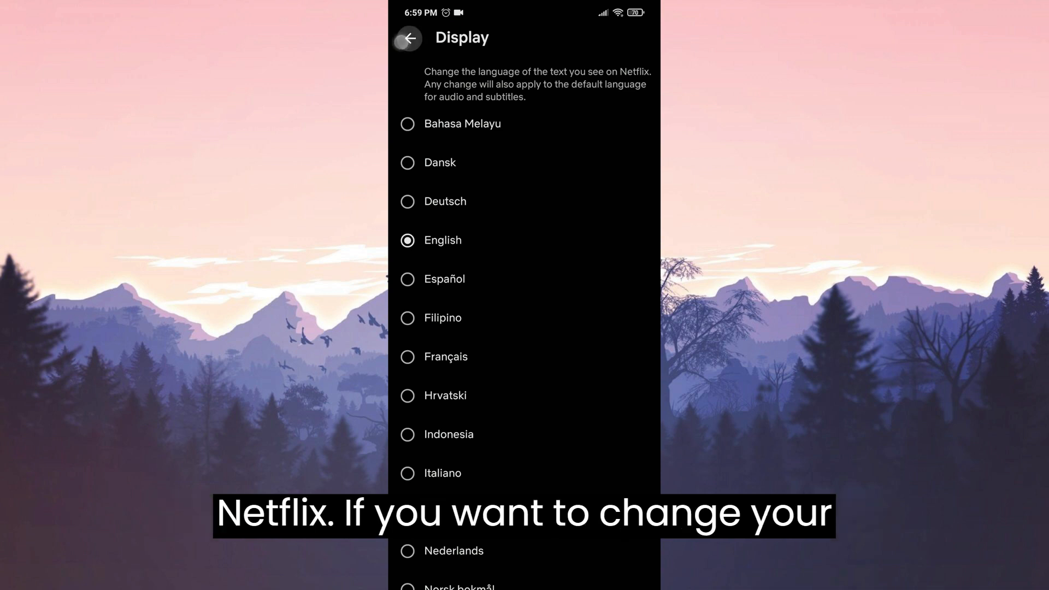
{"action": "left_click", "coordinate": [409, 39]}
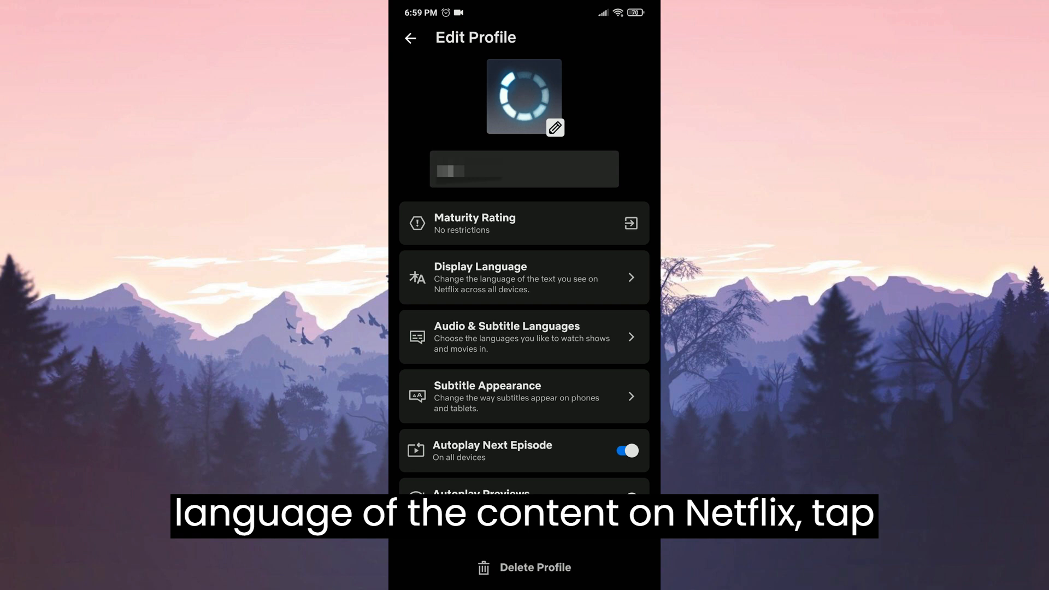
Review the Audio & Subtitle Languages list, where Deutsch and English are ticked.
{"action": "left_click", "coordinate": [524, 336]}
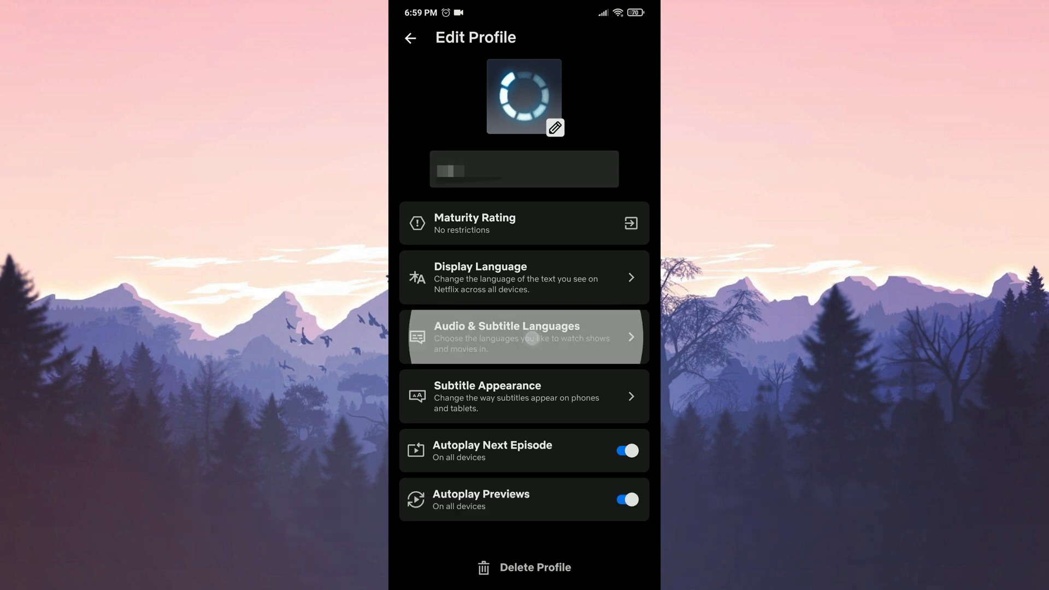
{"action": "left_click", "coordinate": [523, 335]}
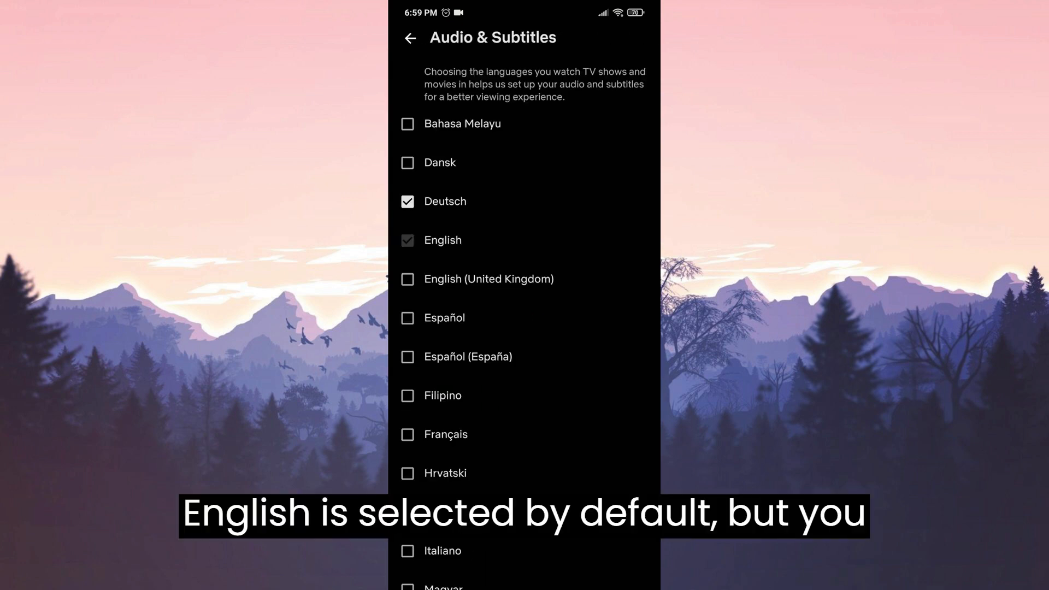
{"action": "scroll", "scroll_direction": "down", "scroll_amount": 3}
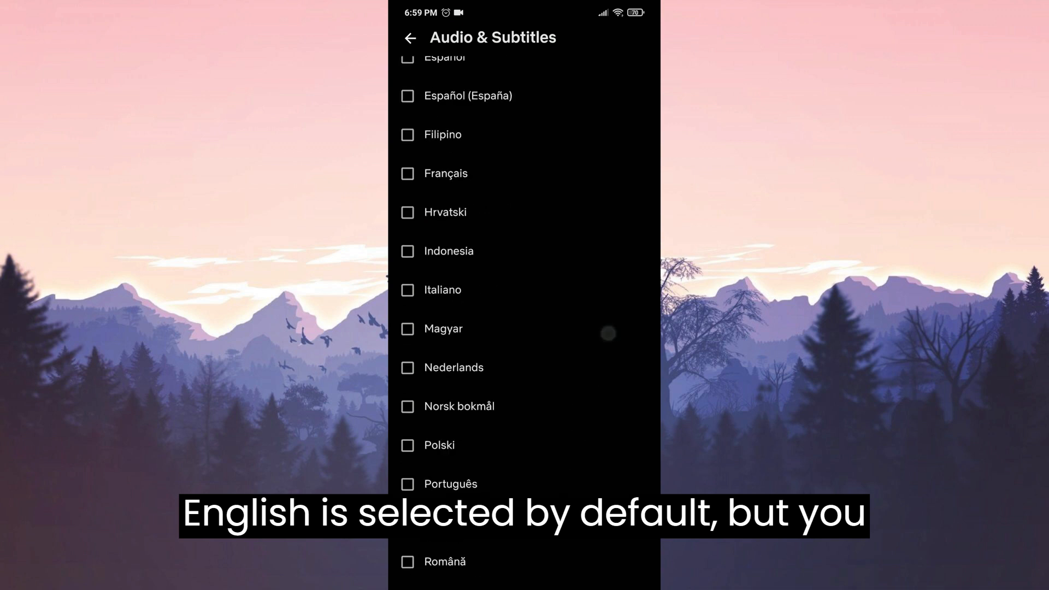
{"action": "scroll", "scroll_direction": "down", "scroll_amount": 3}
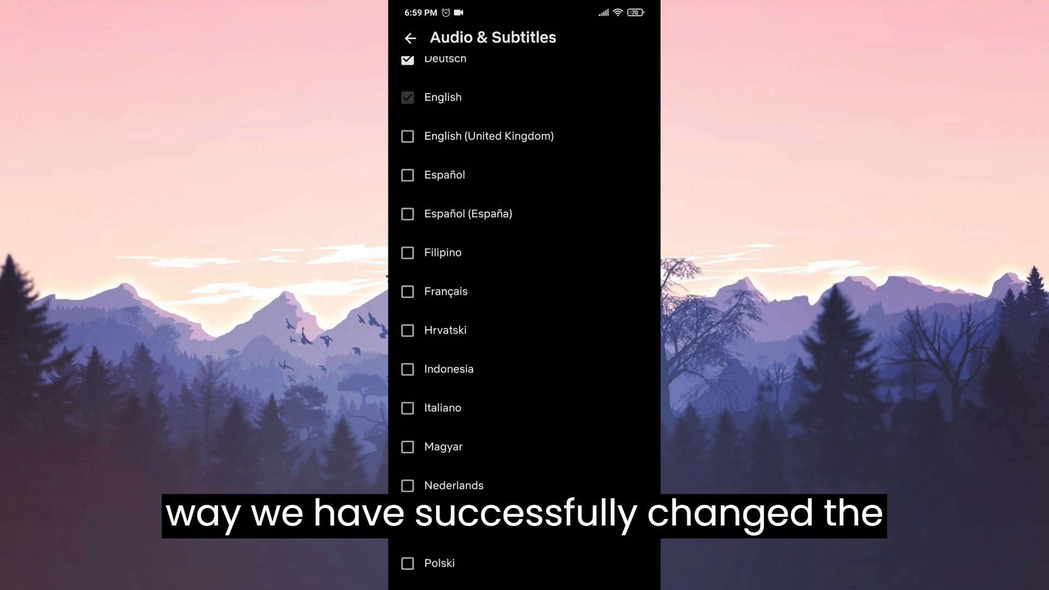
{"action": "scroll", "scroll_direction": "down", "scroll_amount": 3}
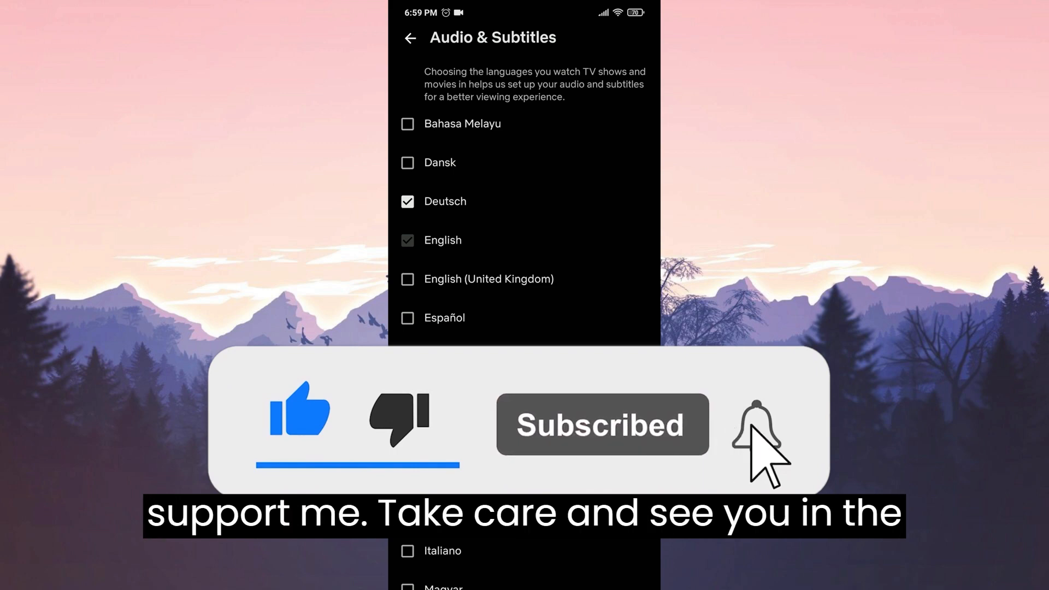
{"action": "left_click", "coordinate": [755, 428]}
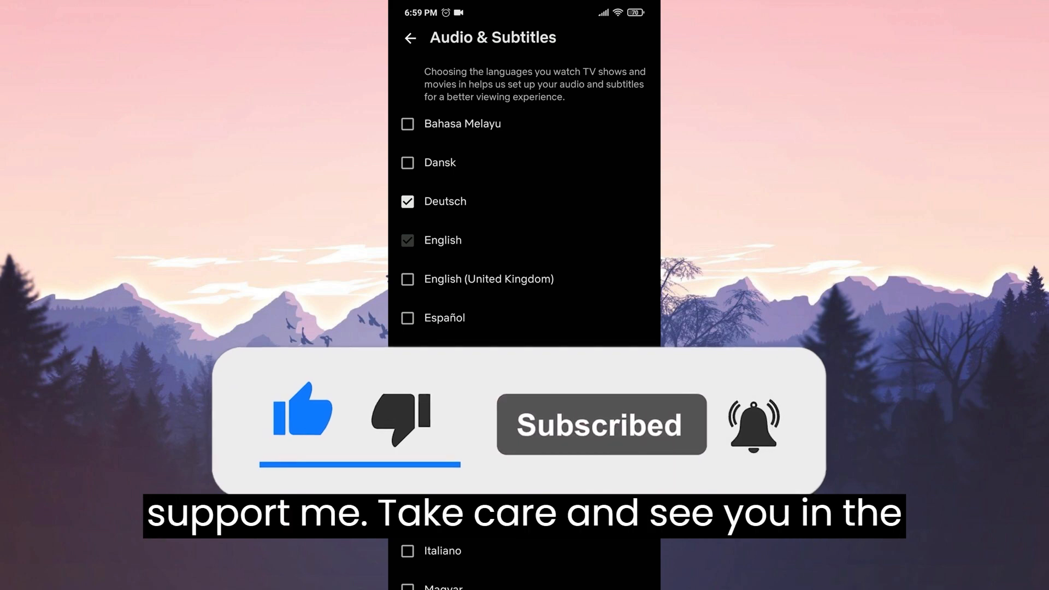